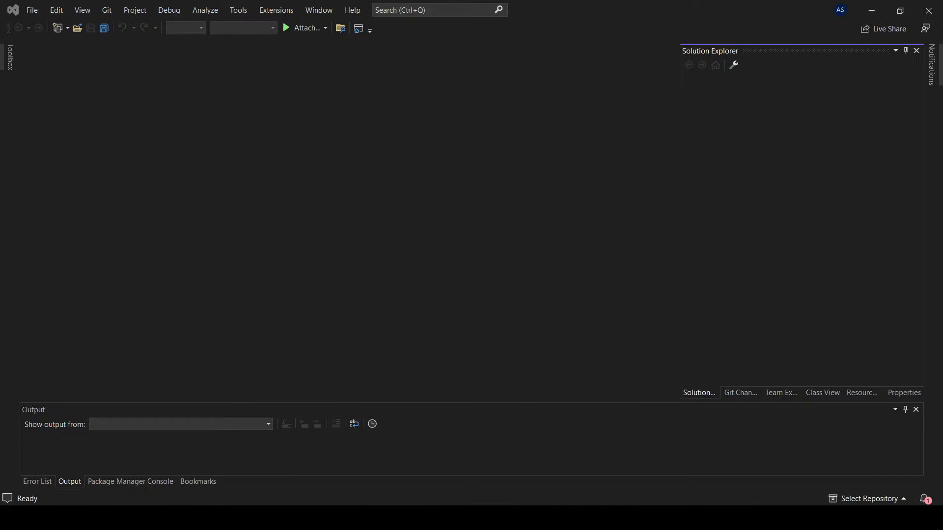
# Launch the Import and Export Settings Wizard from the Tools menu
pyautogui.click(238, 10)
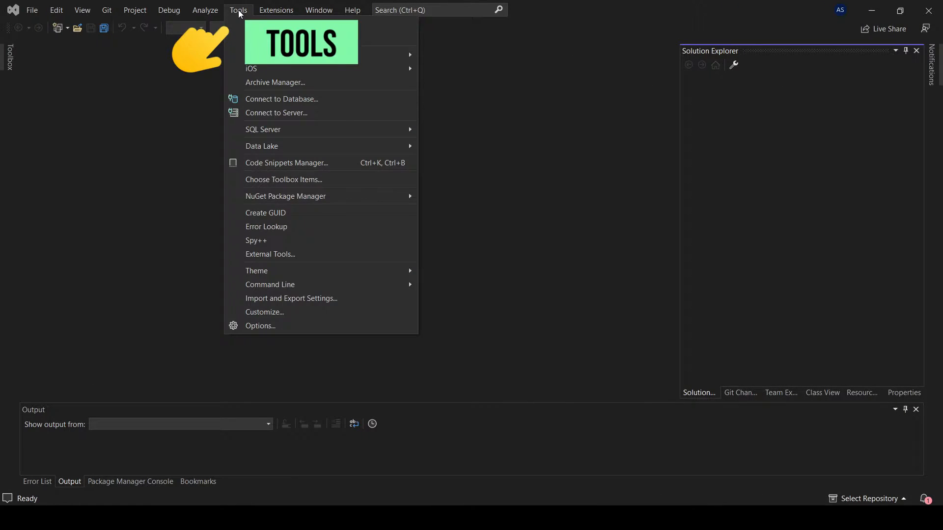
pyautogui.moveTo(291, 298)
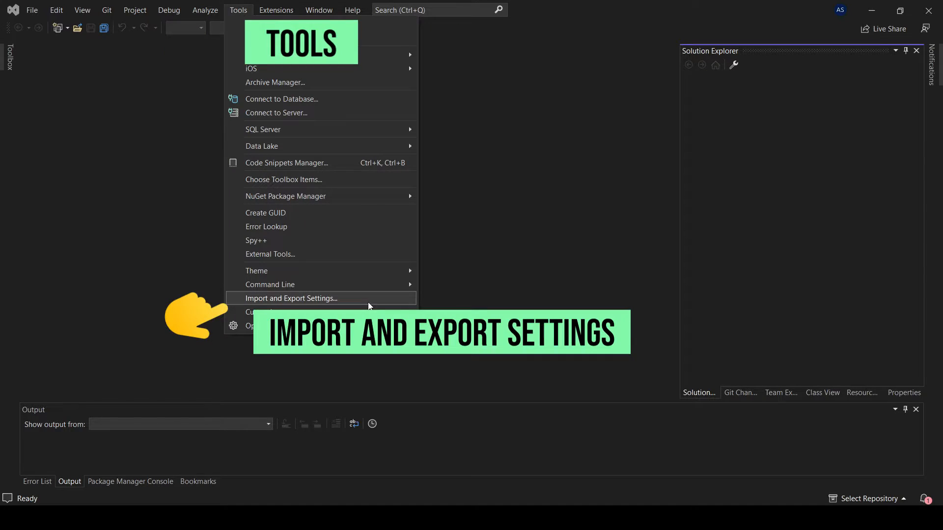
pyautogui.click(290, 299)
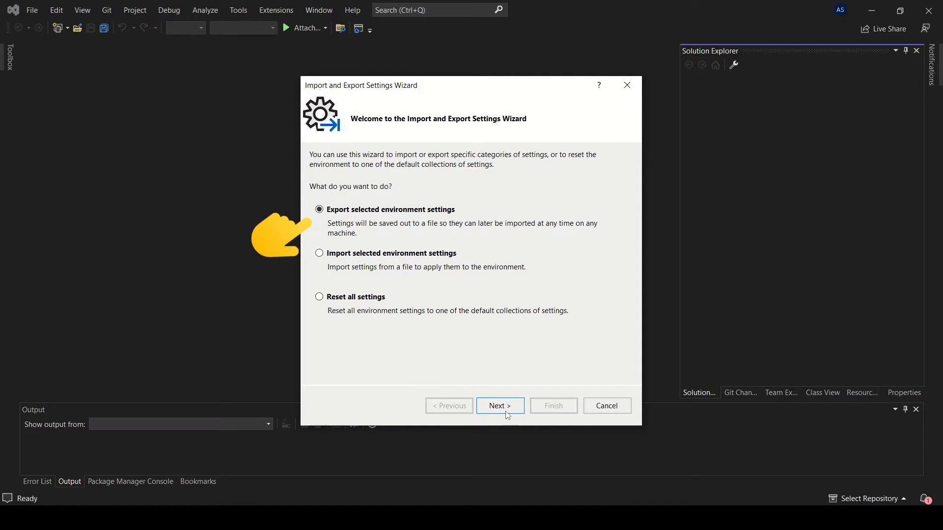
# Export all default-selected environment settings to a .vssettings file on the Desktop
pyautogui.click(500, 406)
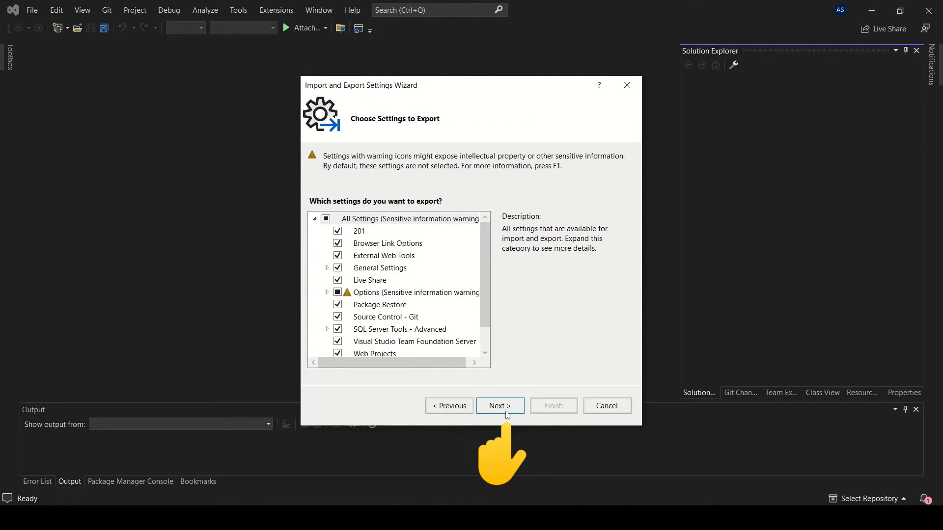
pyautogui.click(499, 405)
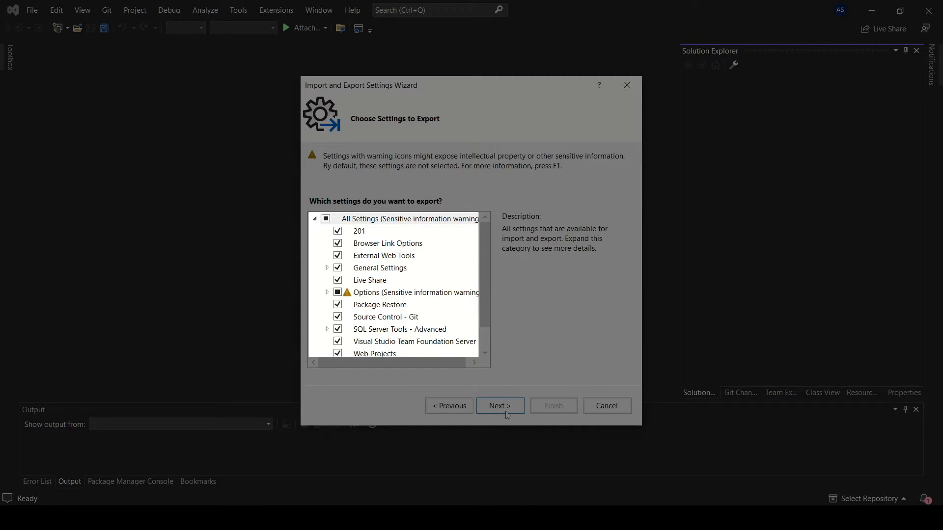
pyautogui.click(499, 405)
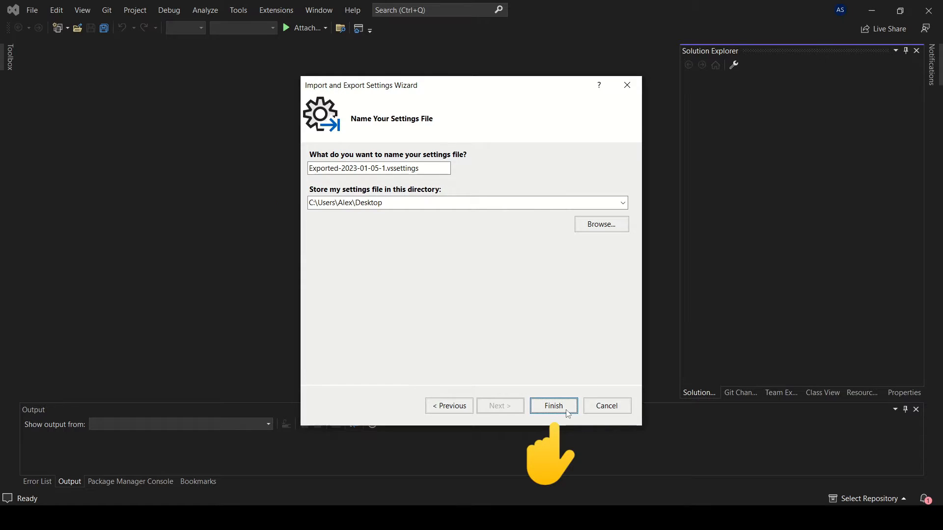
pyautogui.click(552, 405)
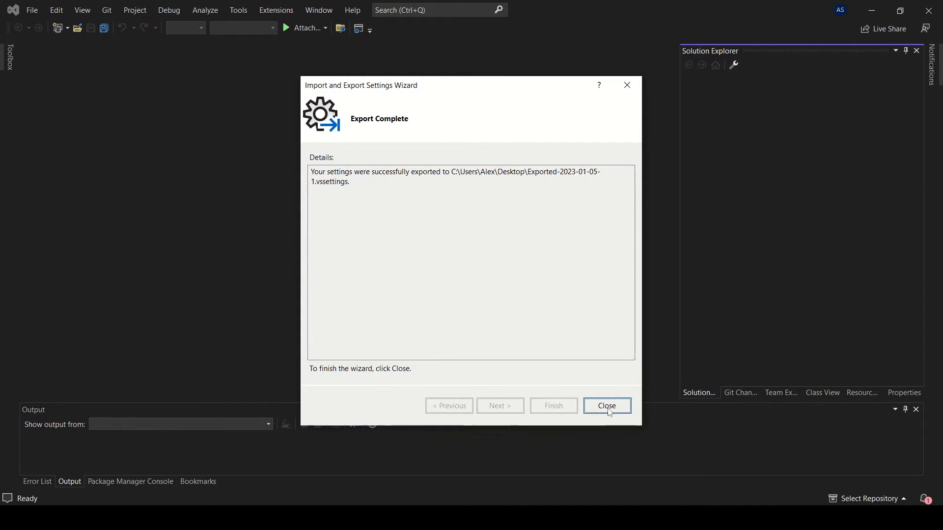
# Close the Export Complete page of the wizard
pyautogui.click(606, 405)
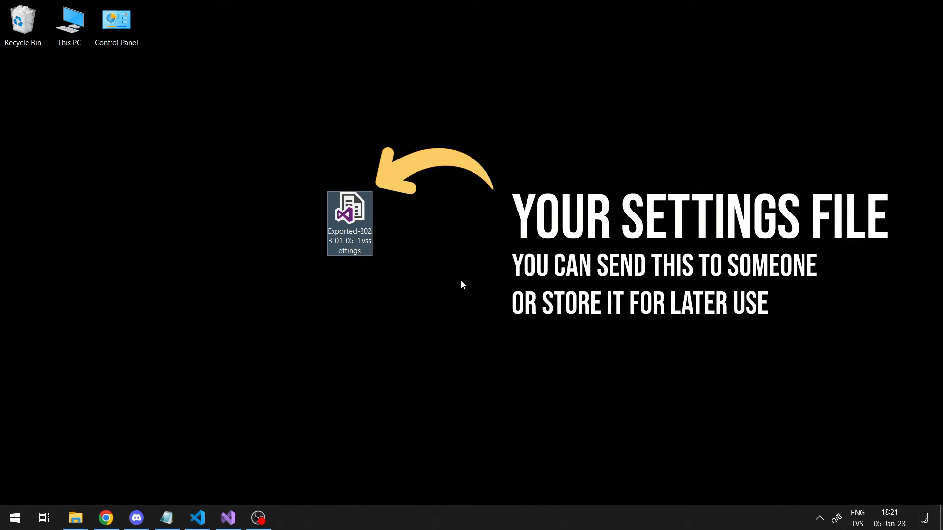
pyautogui.click(196, 518)
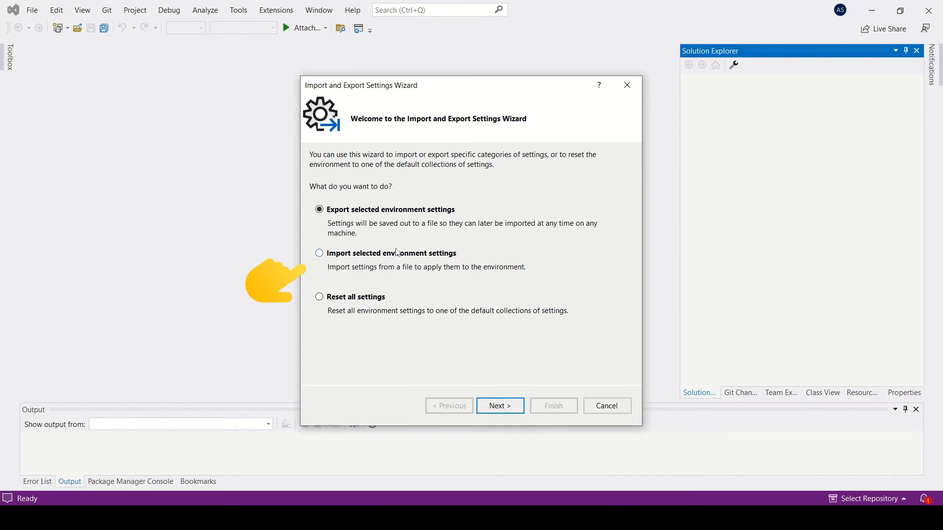
# Choose to import settings, overwriting current settings without saving them first
pyautogui.click(319, 253)
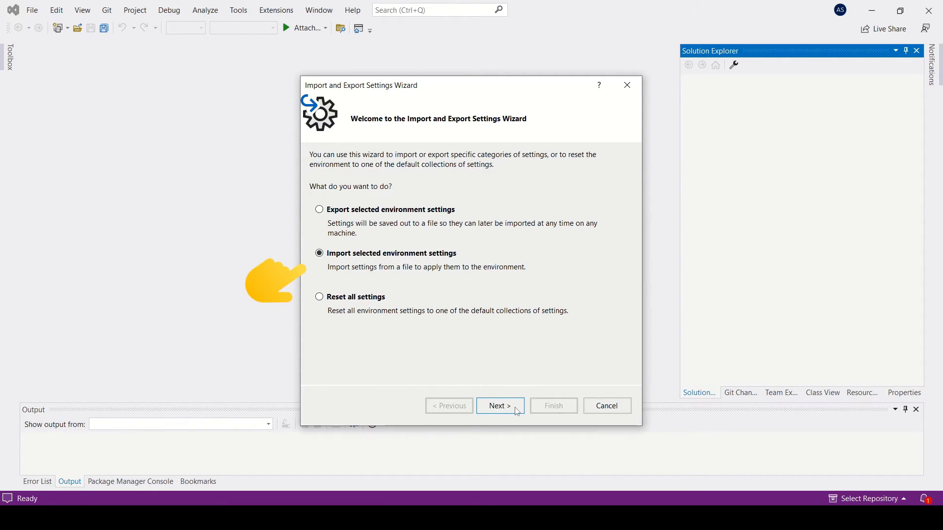
pyautogui.click(500, 405)
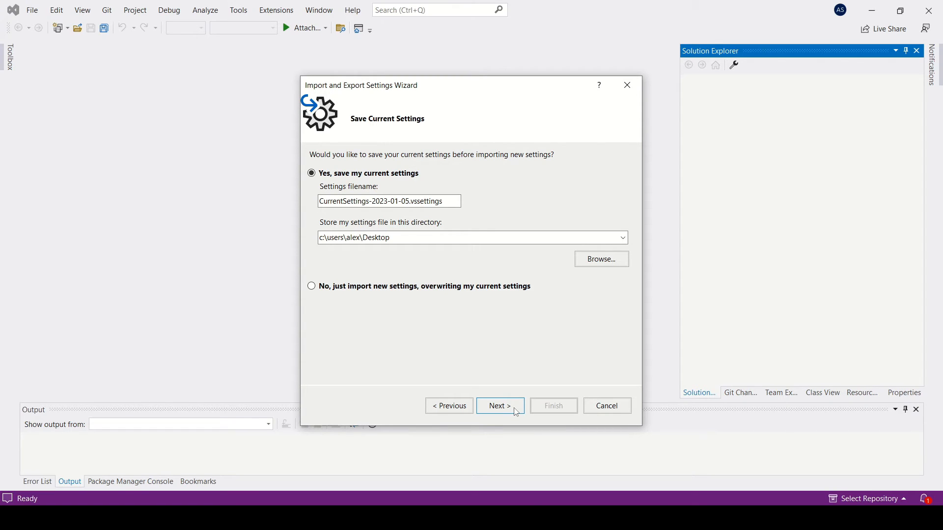
pyautogui.click(312, 287)
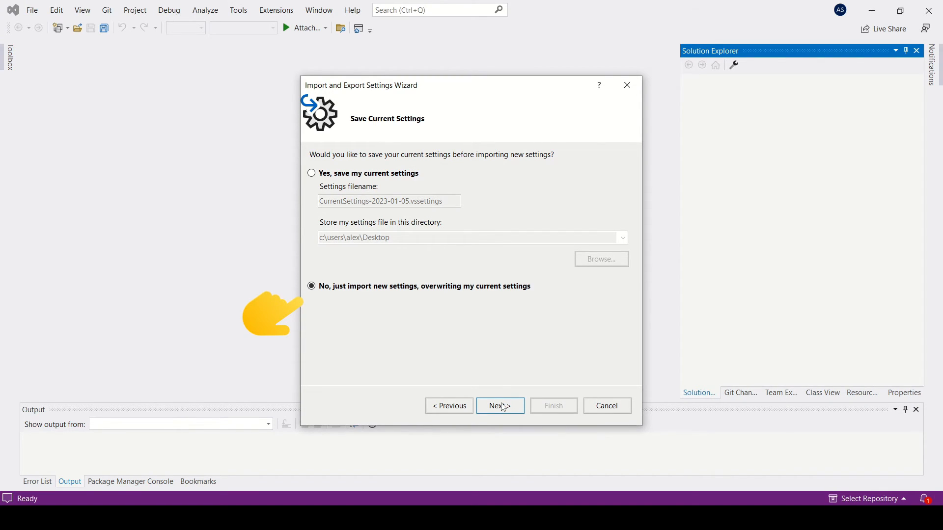
# Import Exported-2023-01-05-1.vssettings from My Settings and close the wizard
pyautogui.click(500, 405)
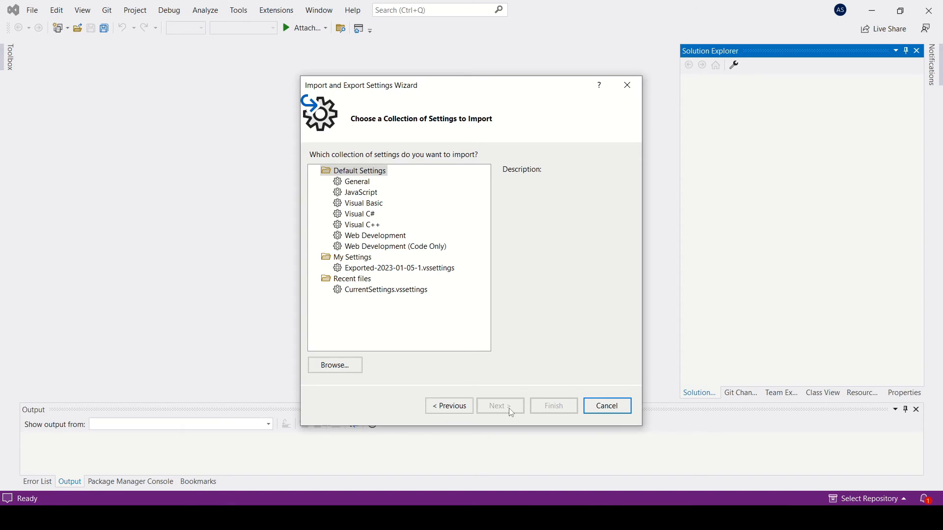
pyautogui.click(399, 268)
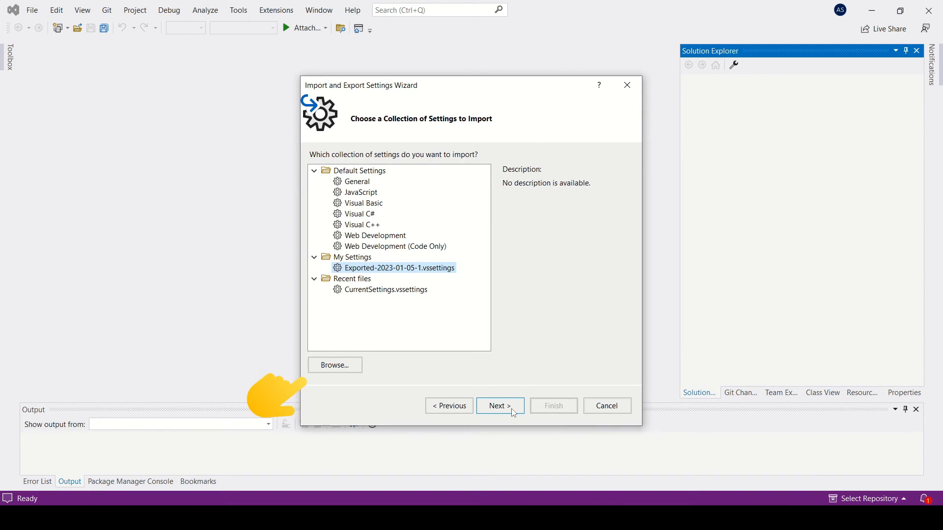
pyautogui.click(500, 405)
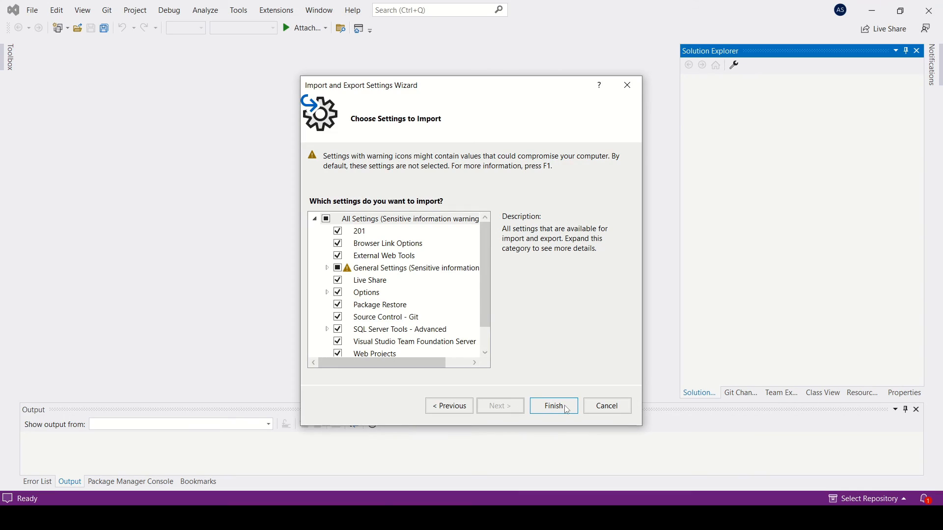
pyautogui.click(552, 406)
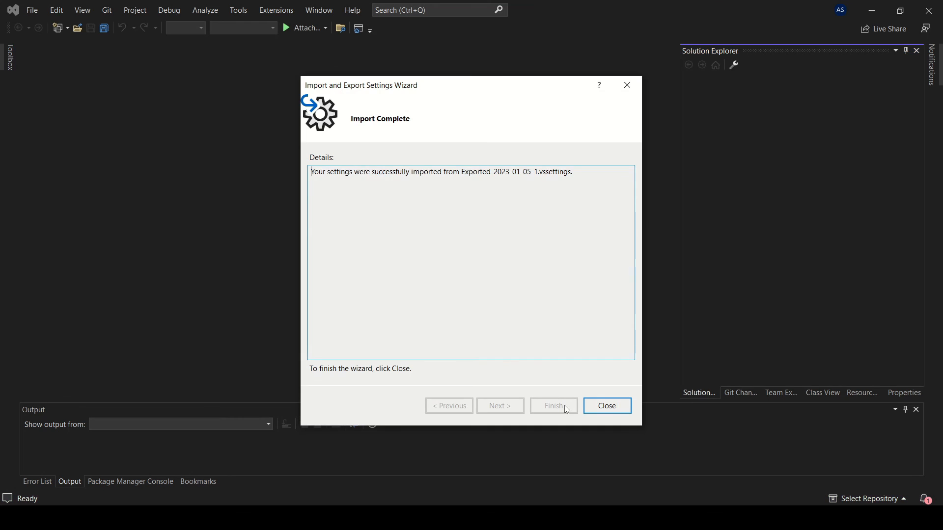
pyautogui.click(606, 406)
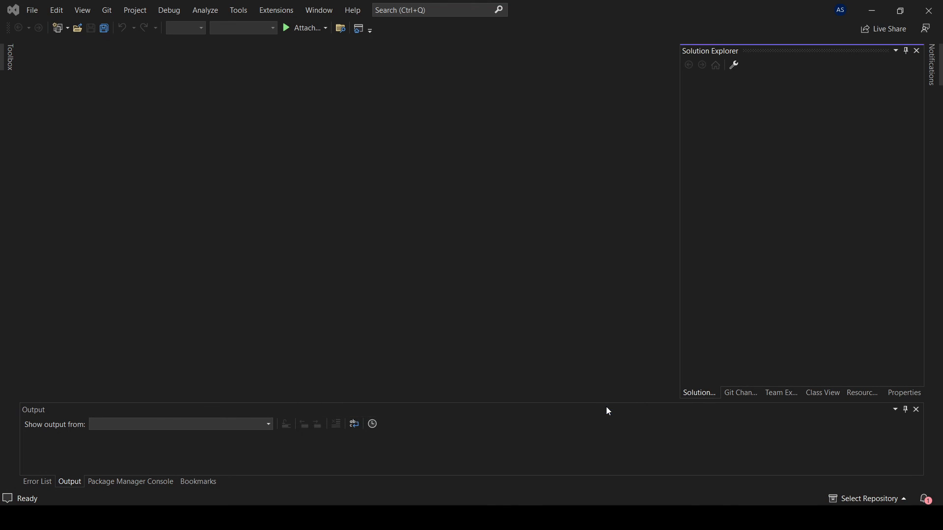